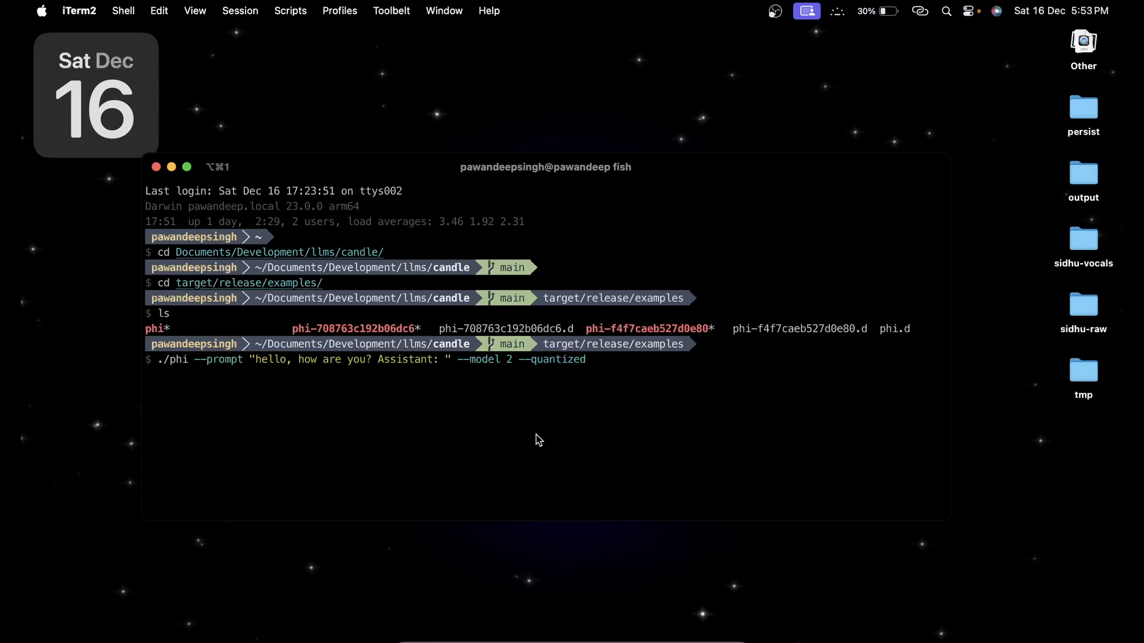
- Run ./phi on the prompt "hello, how are you? Assistant: " with model 2, quantized
key("Return")
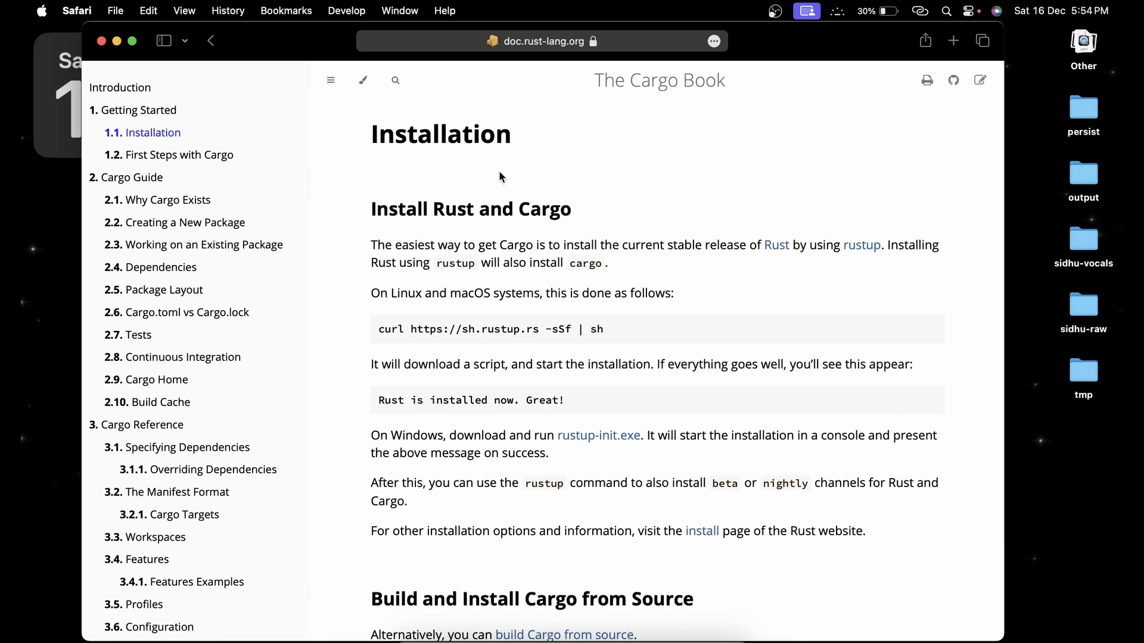
left_click(543, 41)
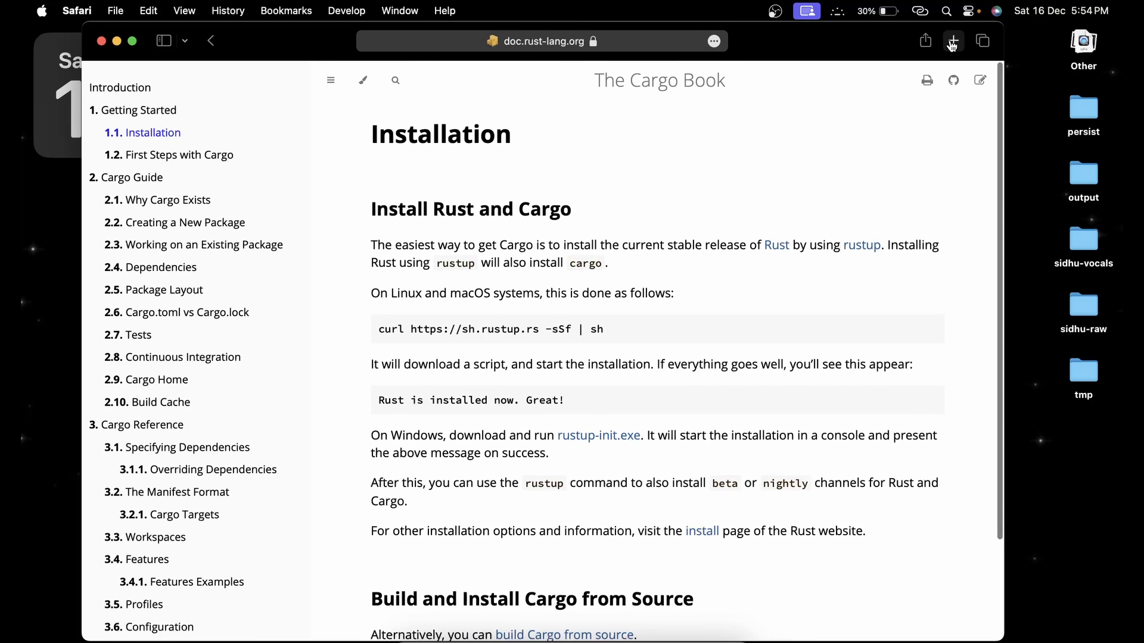
left_click(953, 40)
type("install cargo mac")
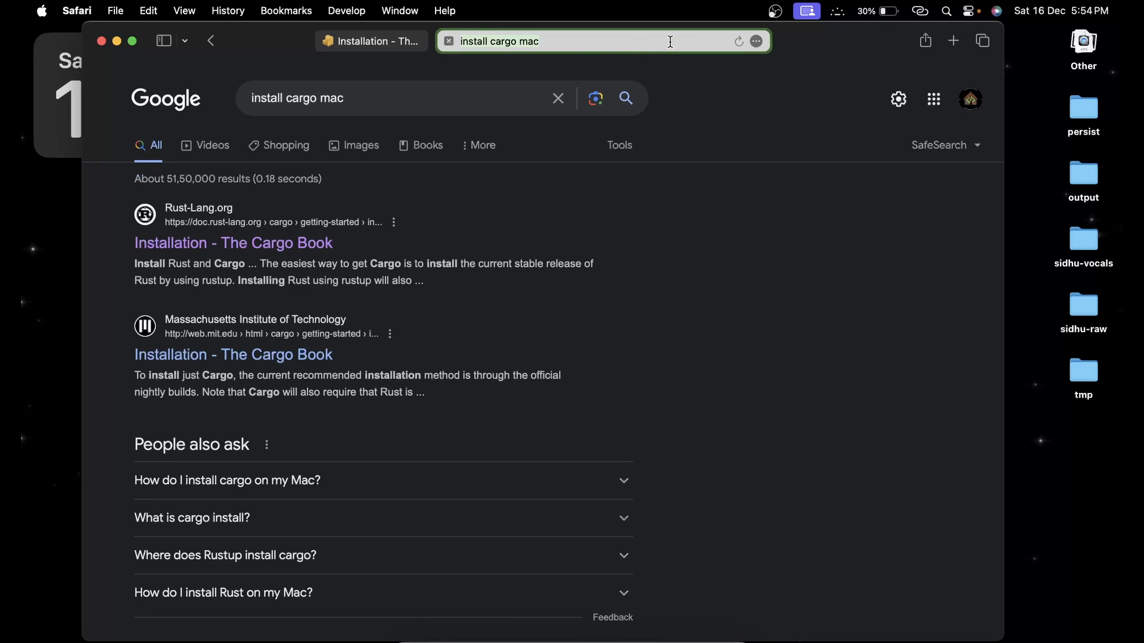
left_click(232, 241)
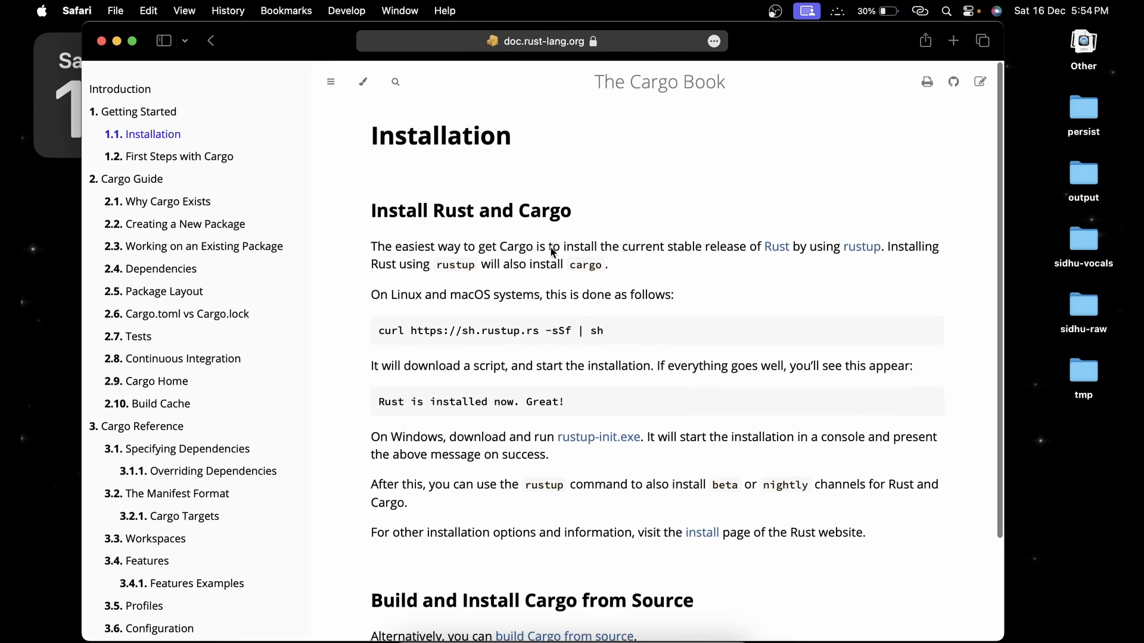
left_click(929, 329)
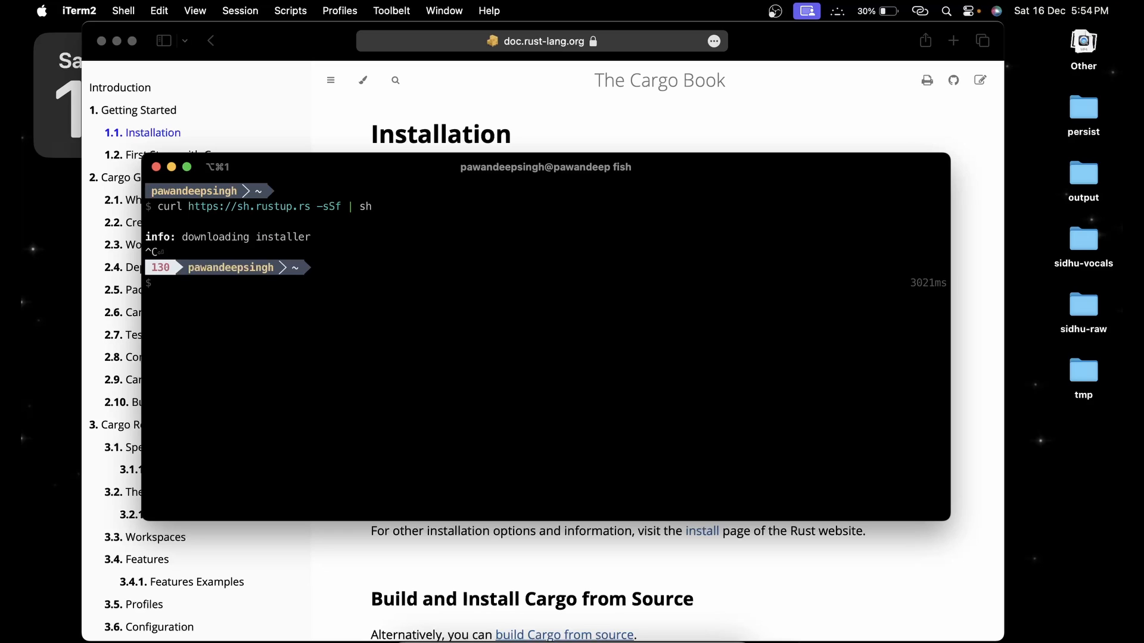
mouse_move(558, 549)
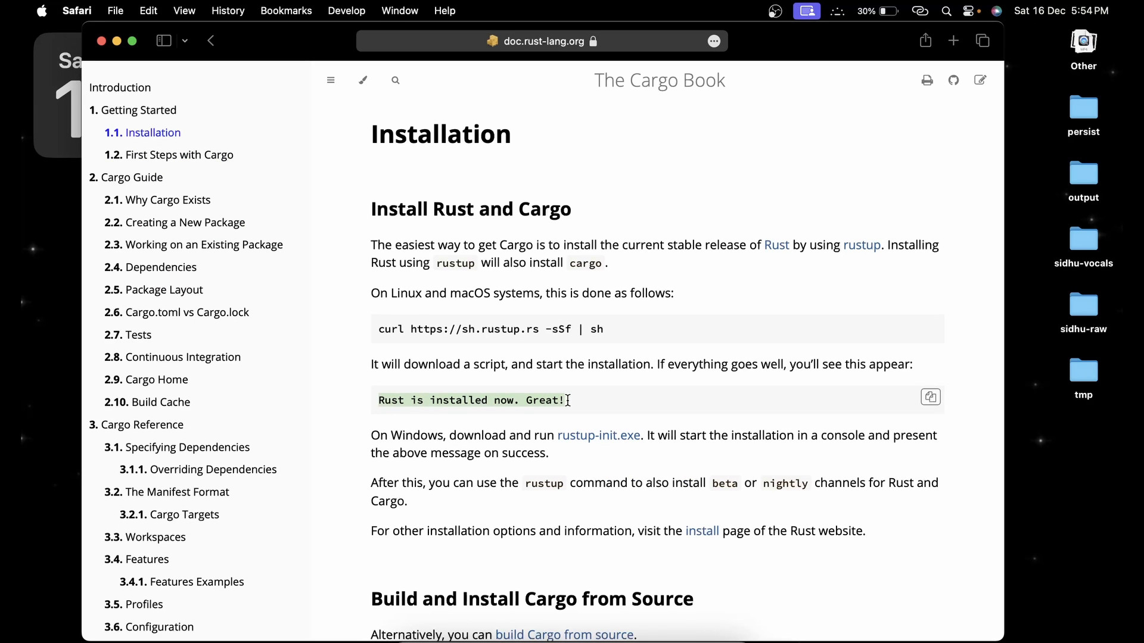
- Abandon the curl rustup installer, clear the terminal, and cd into Documents/Development/
scroll("down", 3)
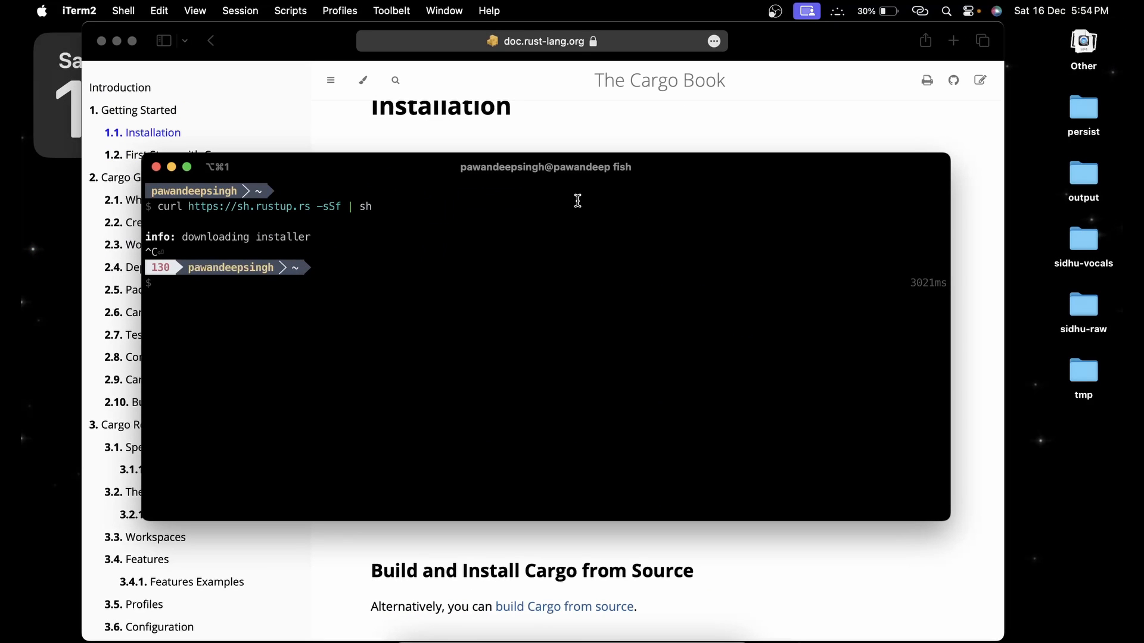
type("curl https://sh.rustup.rs -sSf | sh")
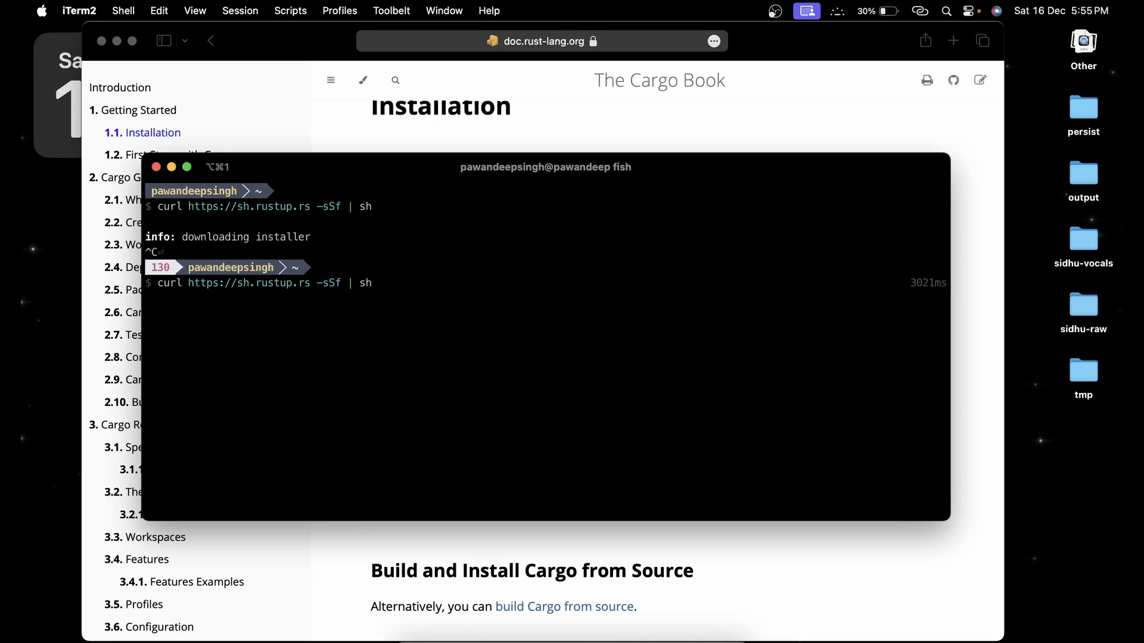
key("Return")
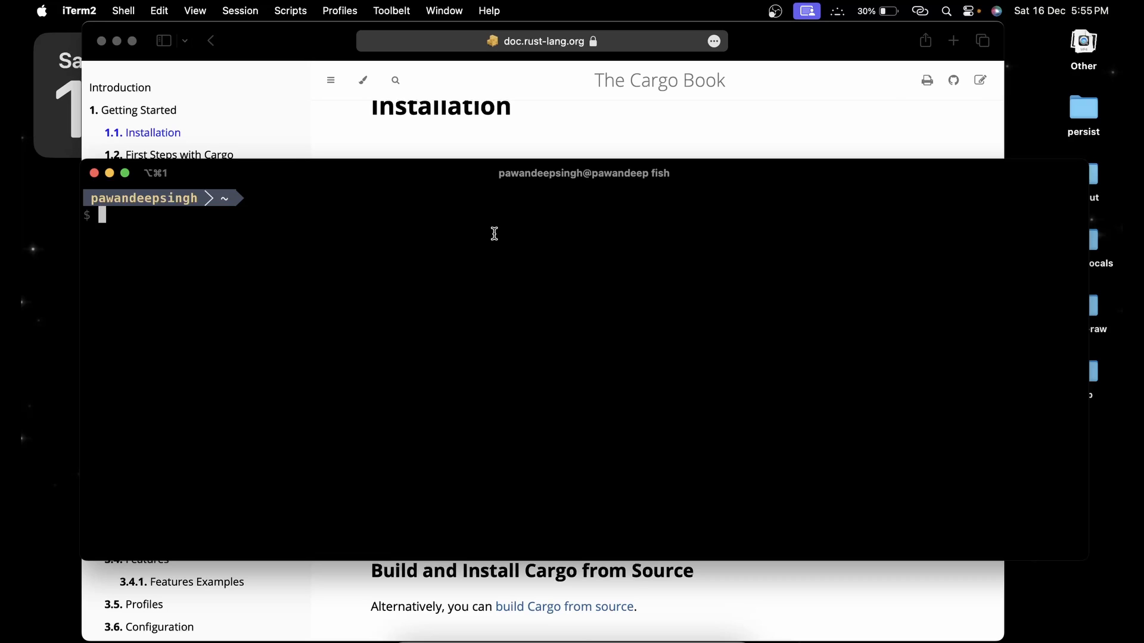
type("cd docy")
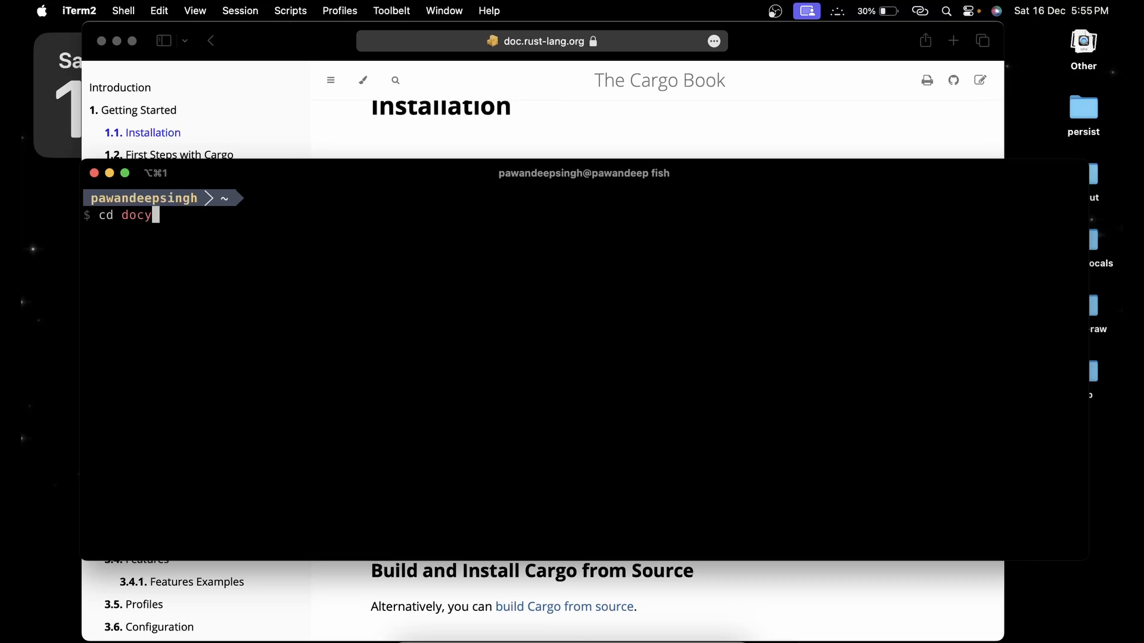
type("Documents/development/")
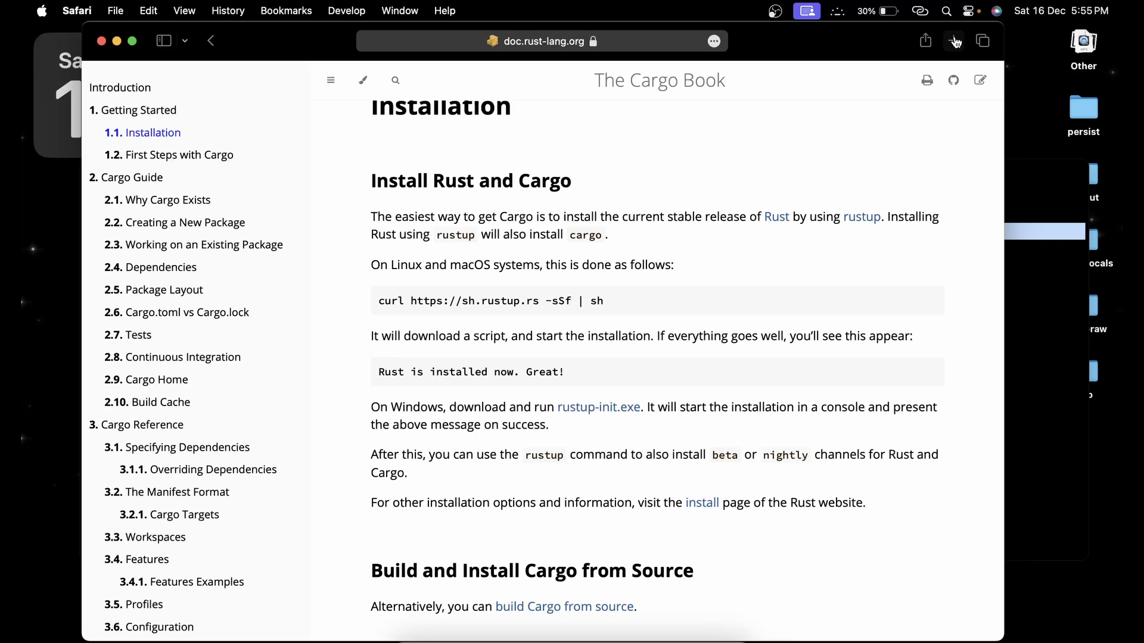
- Search Google for 'github candle' and open the huggingface/candle repository
type("github candle")
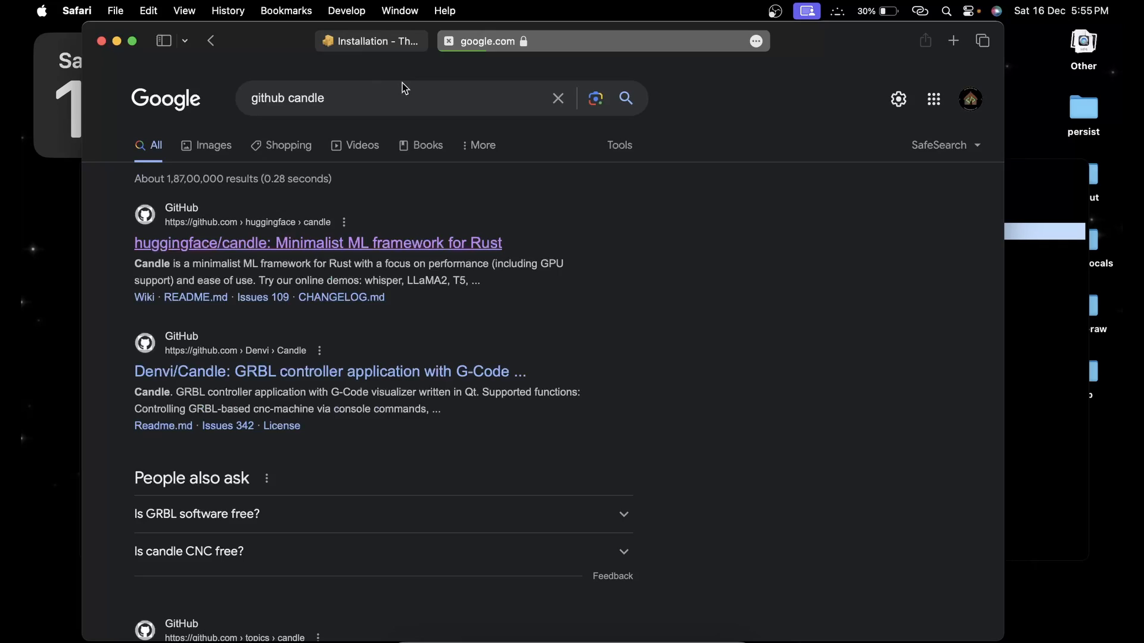
left_click(317, 243)
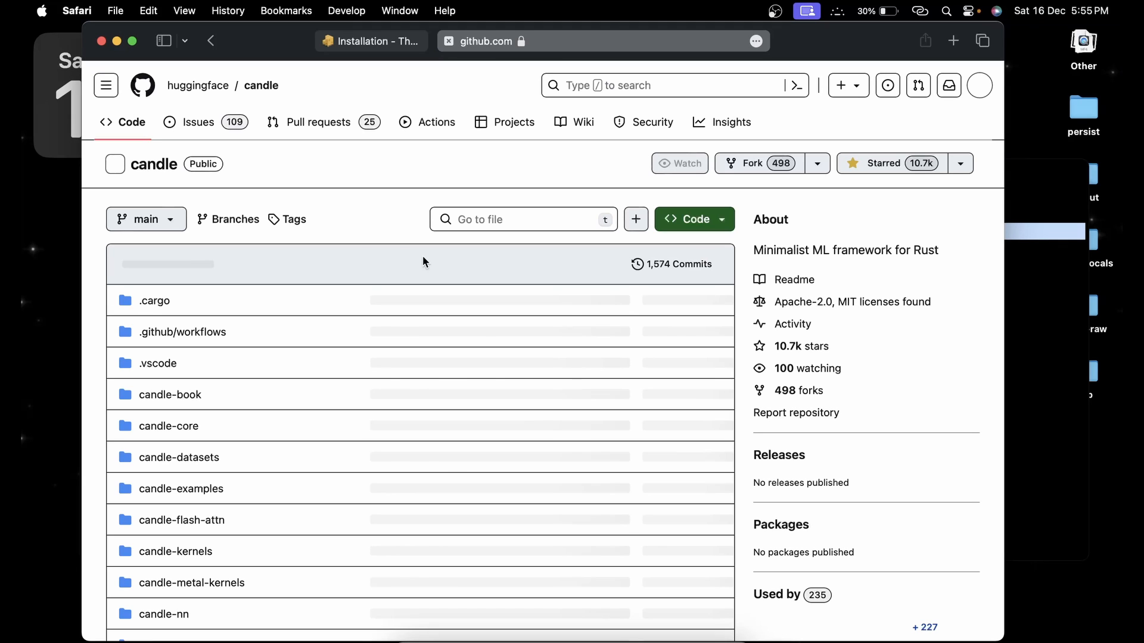
left_click(691, 219)
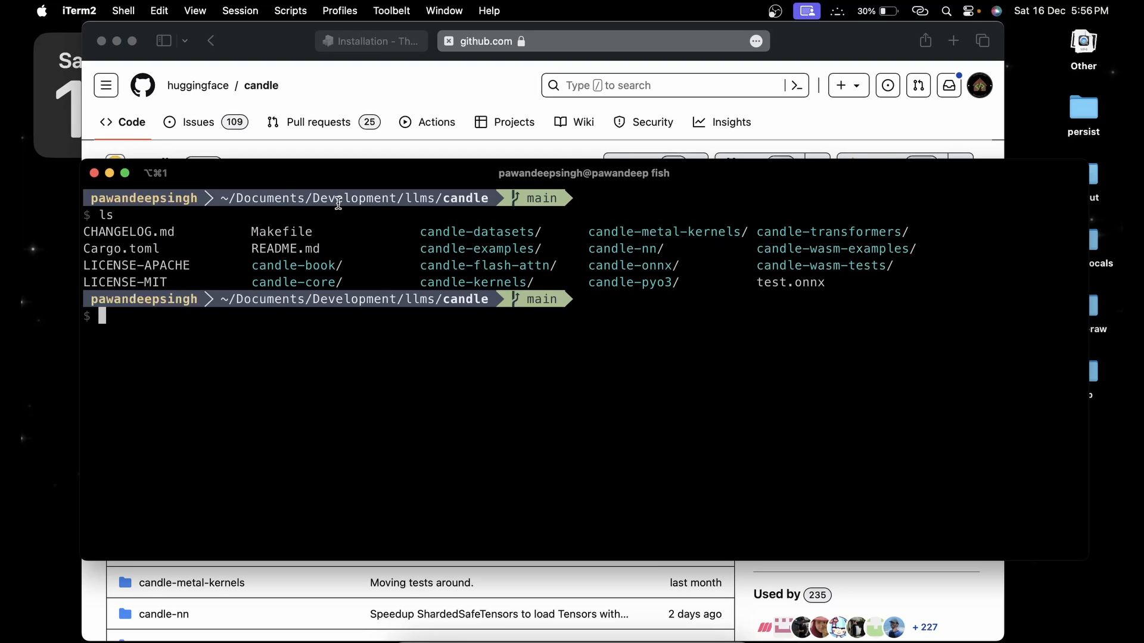
- Run cargo build --example phi --release --features metal in the candle folder
left_click_drag(127, 231, 660, 303)
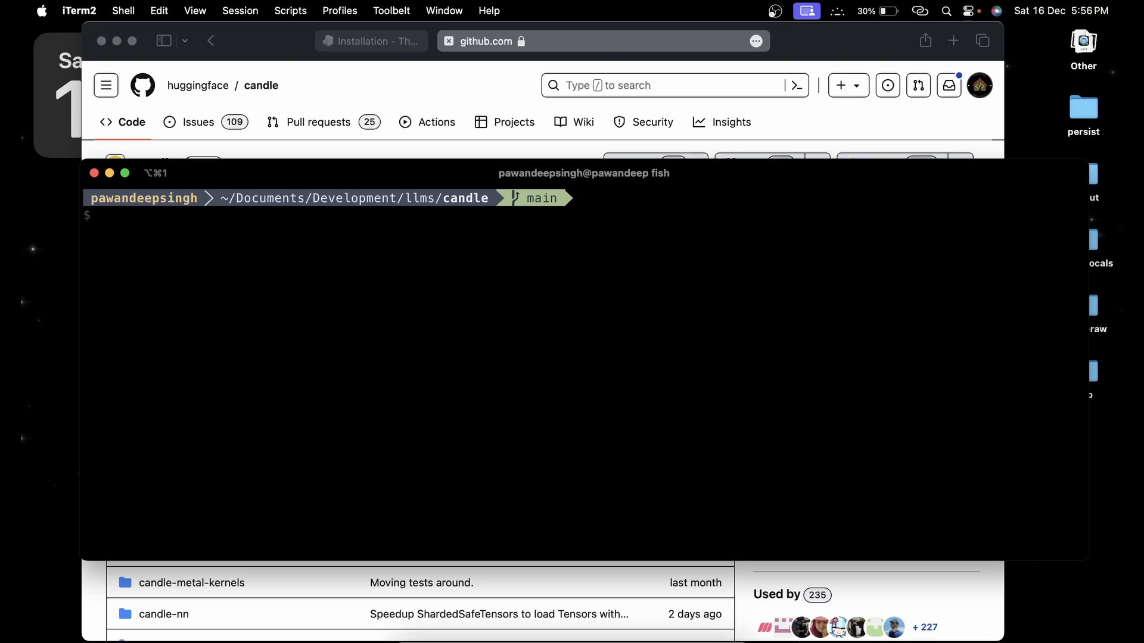
type("cargo run --example phi --release -- --prompt \"def print_prime(n): \" --model 2 --features metal")
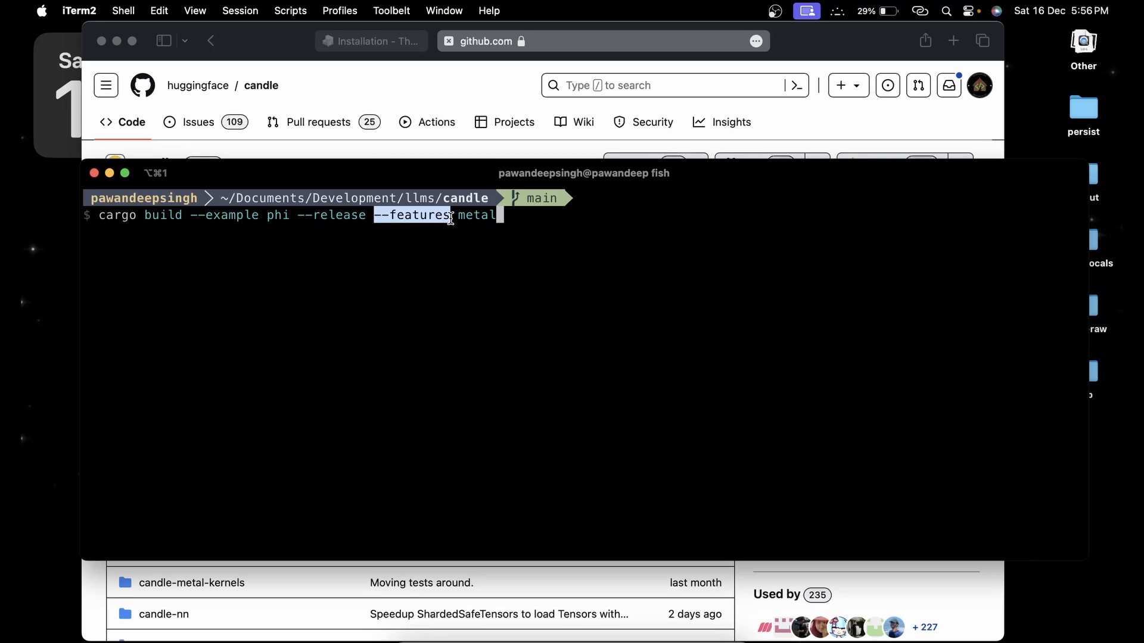
double_click(475, 215)
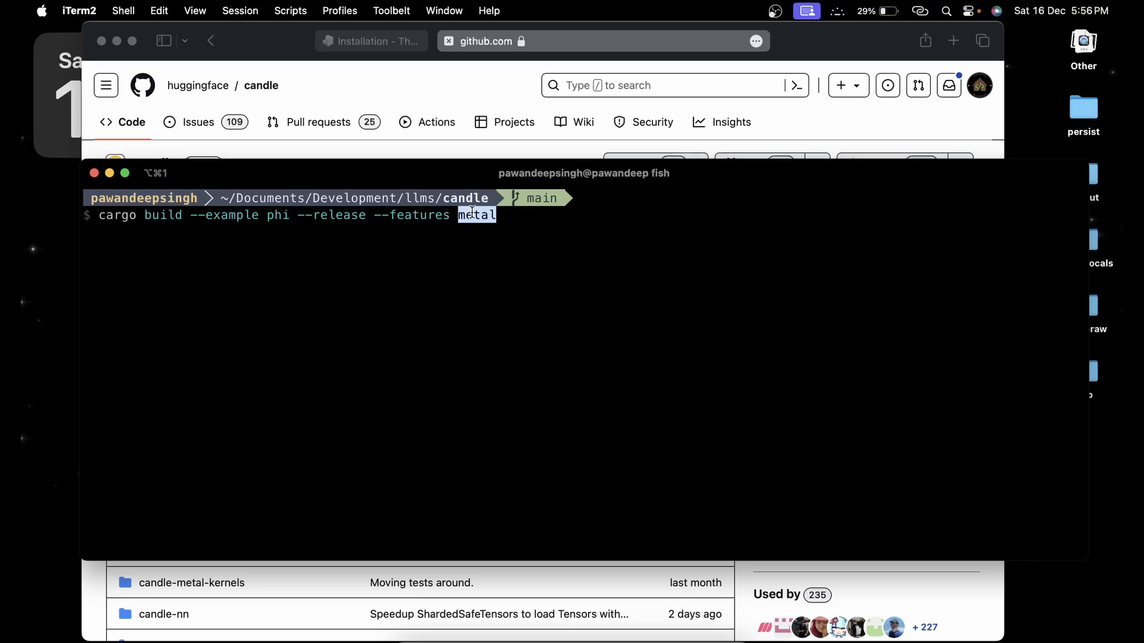
key("Backspace")
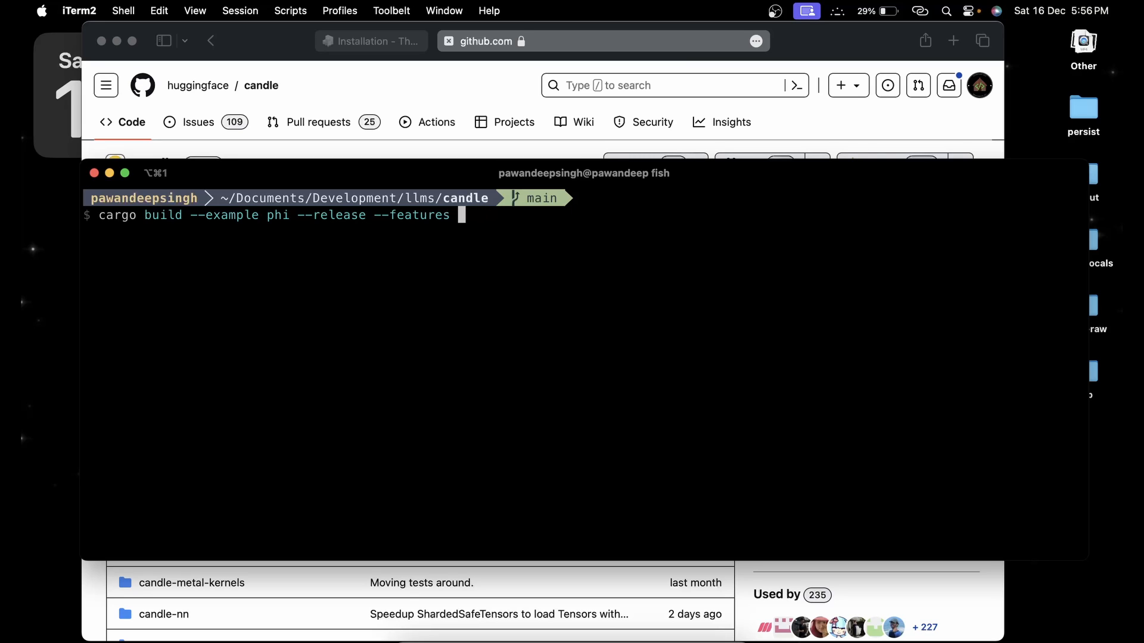
type("metal")
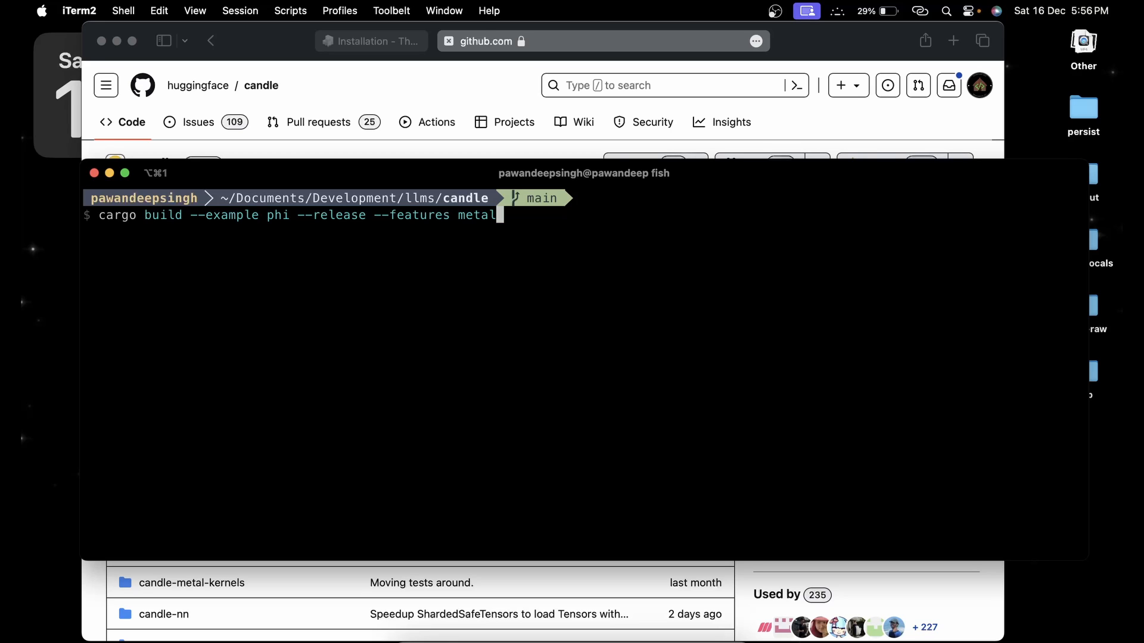
key("Return")
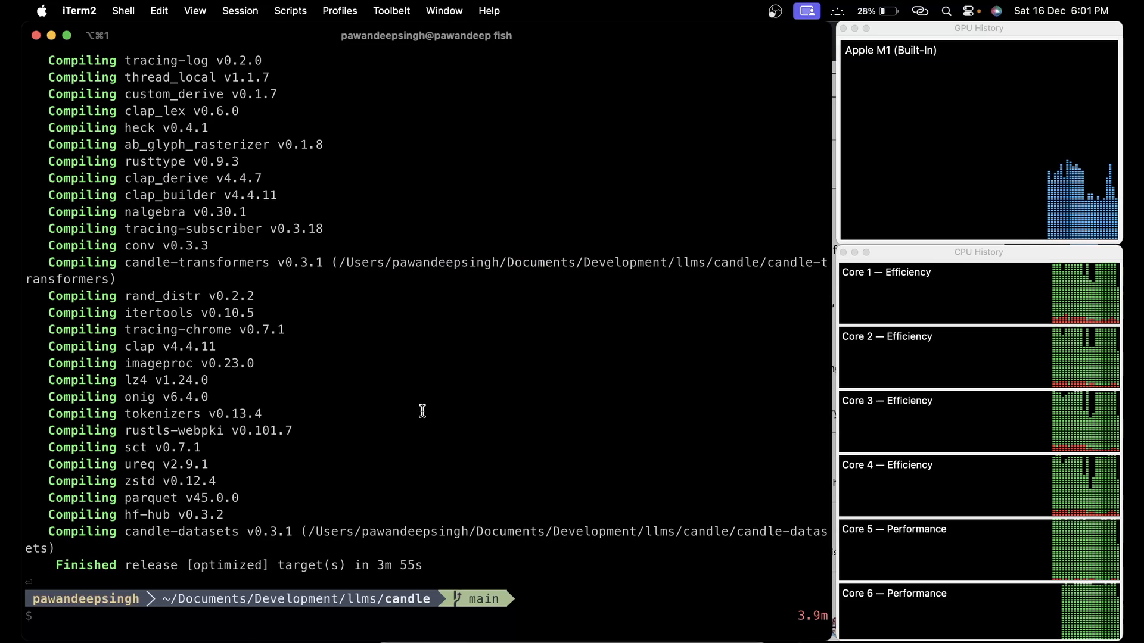
- cd into target/release/examples/, list the phi binary, and draft the quantized phi greeting command
left_click_drag(132, 565, 339, 565)
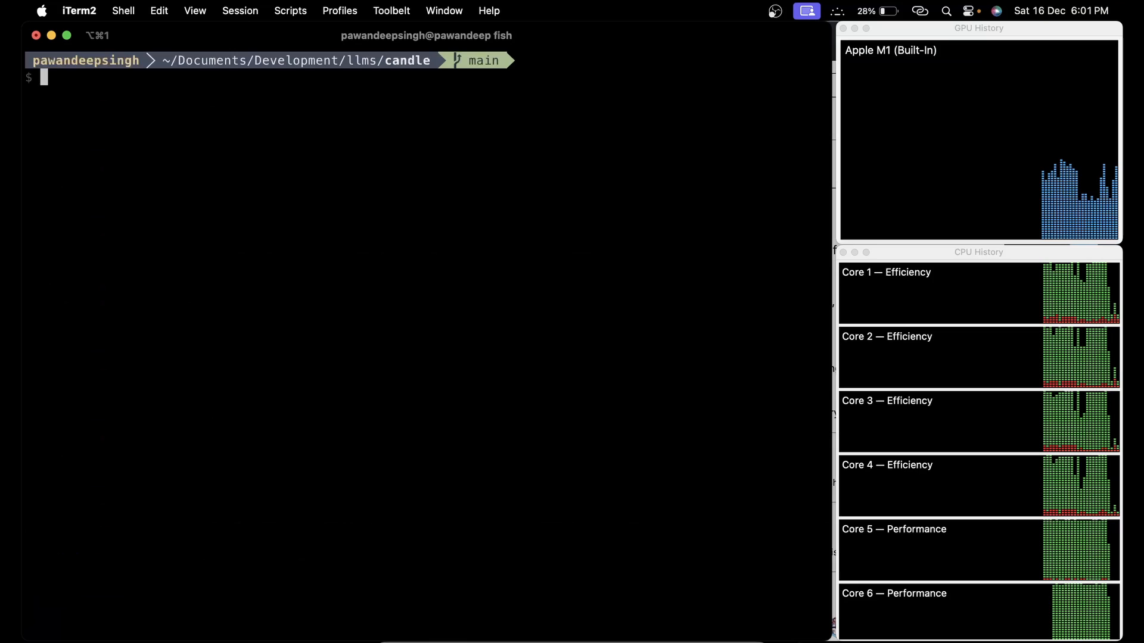
type("ls")
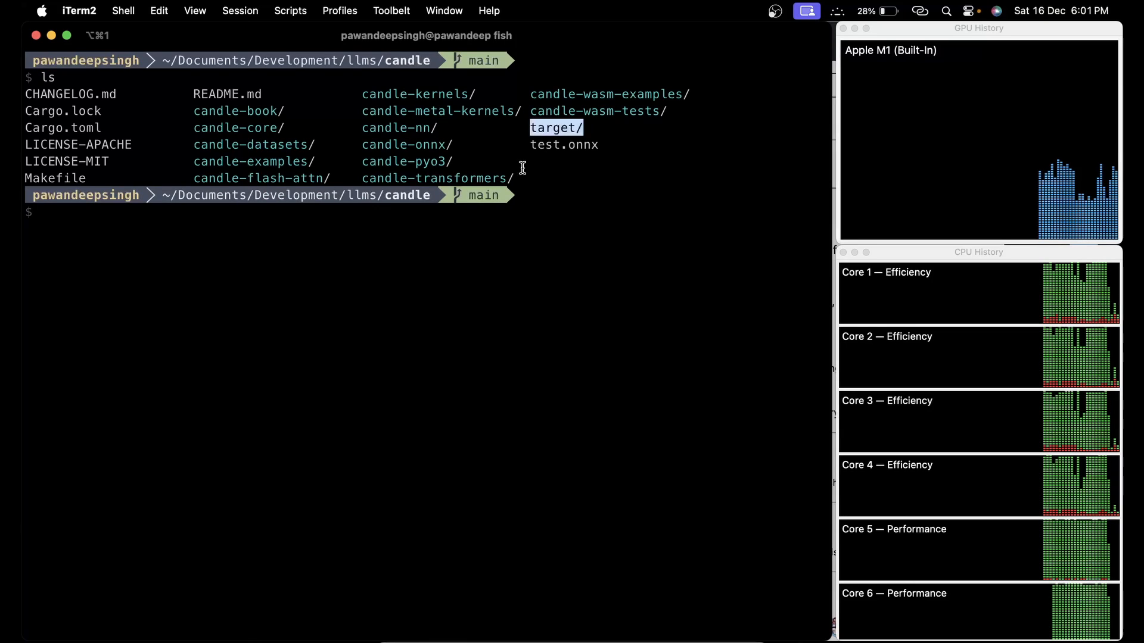
type("cd target/release/examples/")
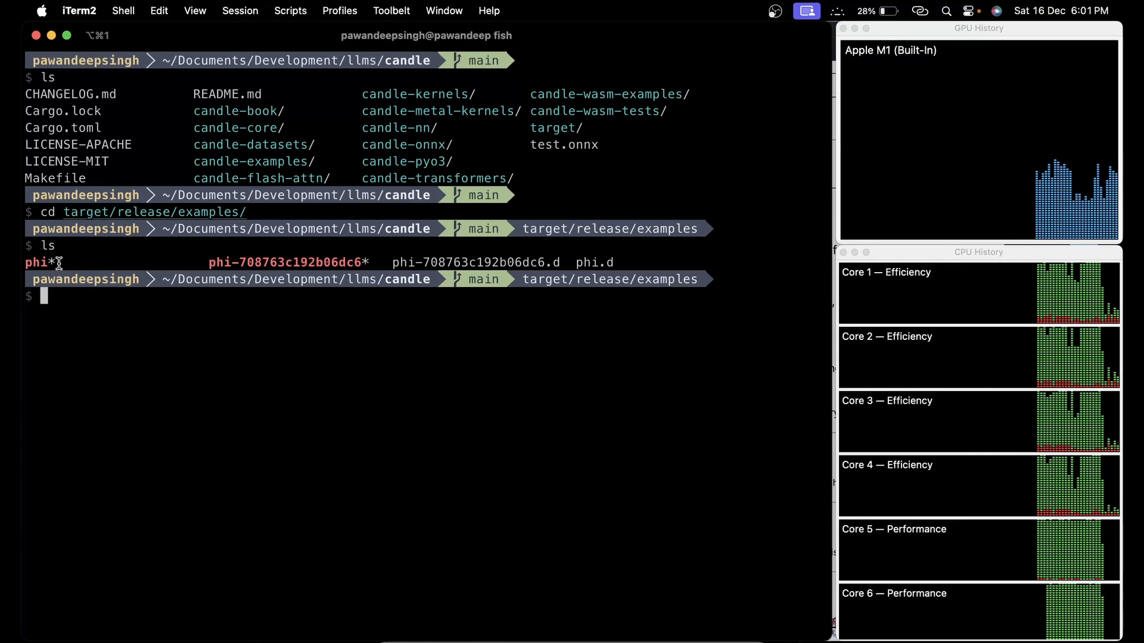
mouse_move(93, 323)
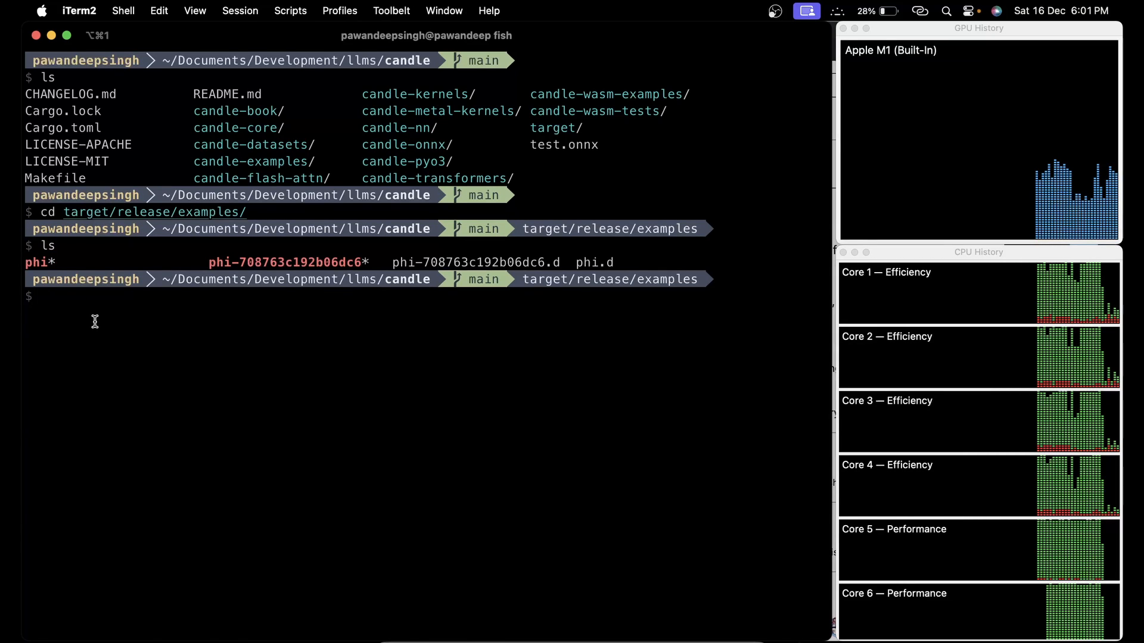
type("./phi --prompt \"hello, how are you? Assistant: \" --model 2 --quantized")
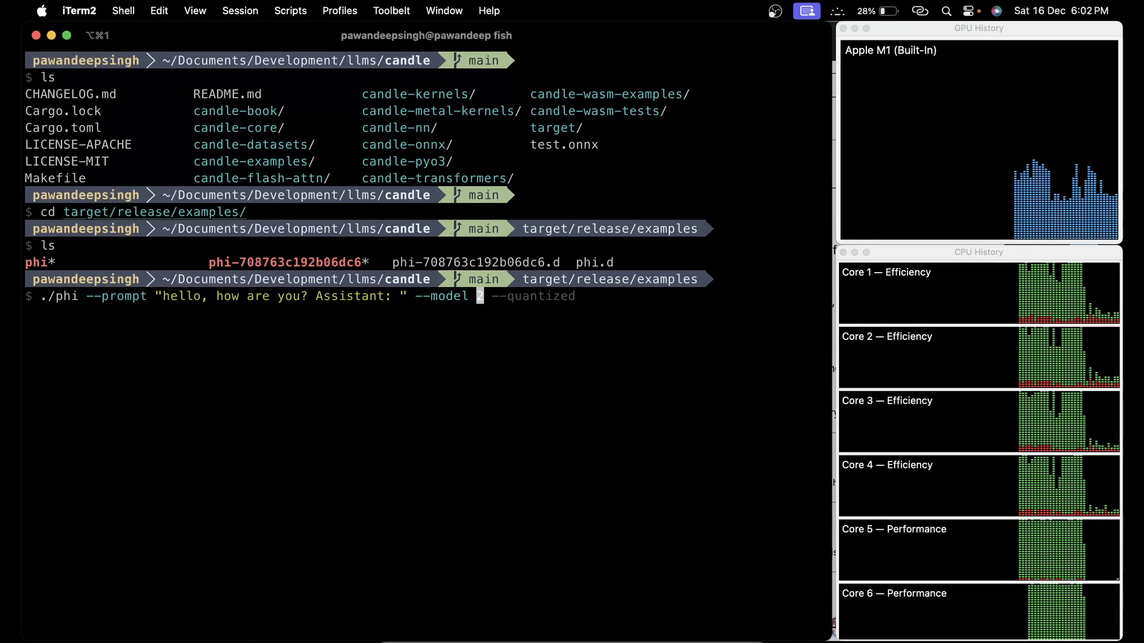
- Run ./phi with the "hello, how are you? Assistant: " prompt, --model 2 --quantized, getting its reply
type("1.")
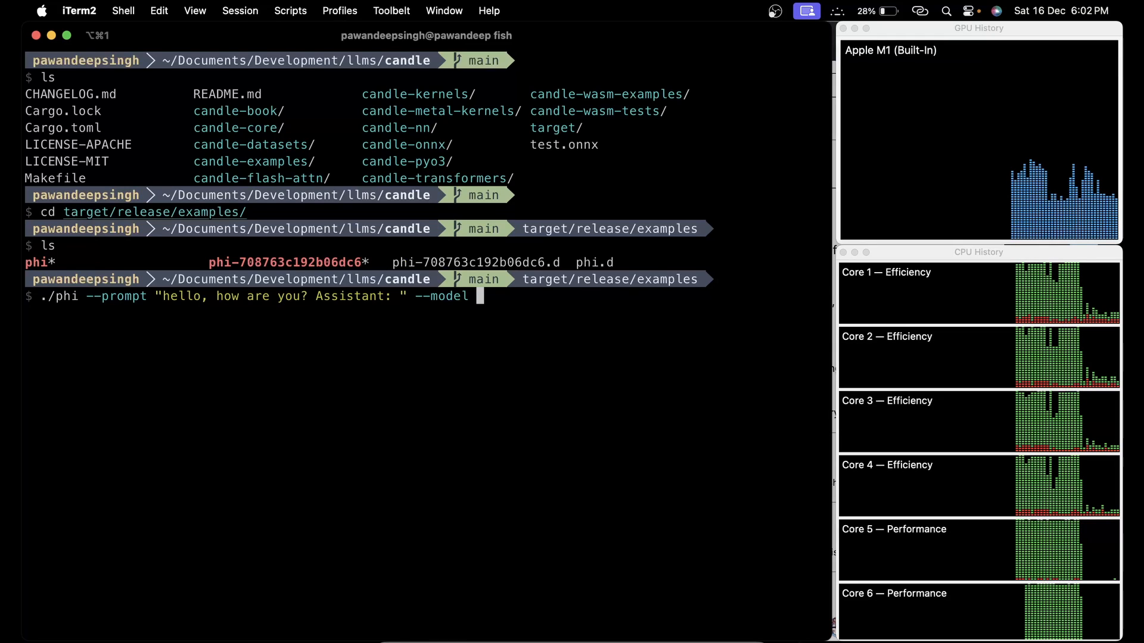
type("2 --quantized")
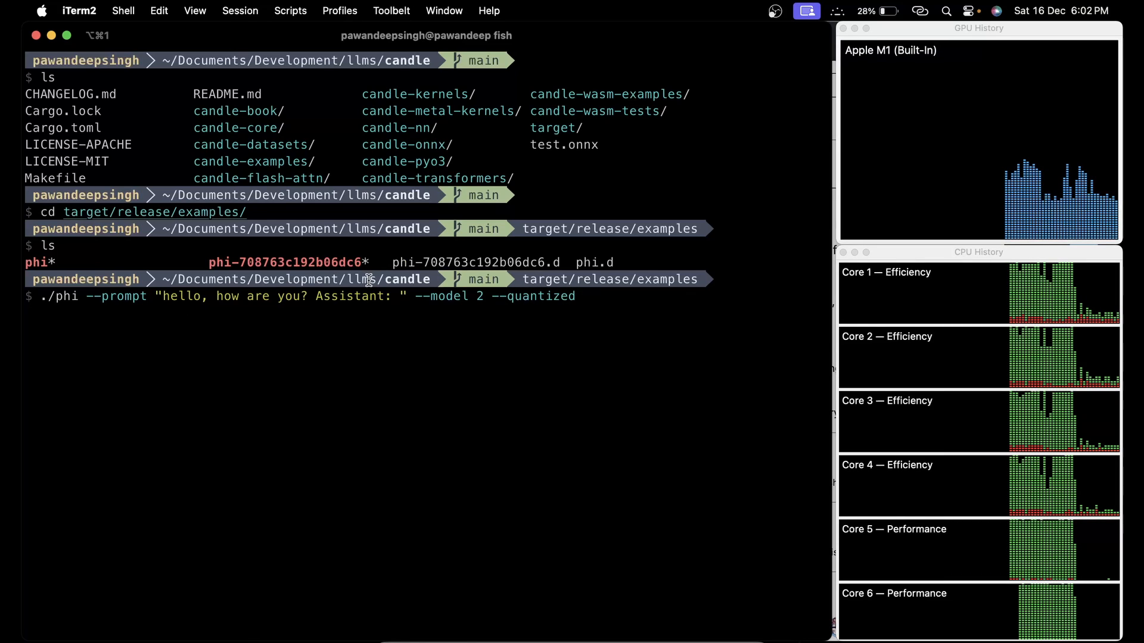
mouse_move(575, 296)
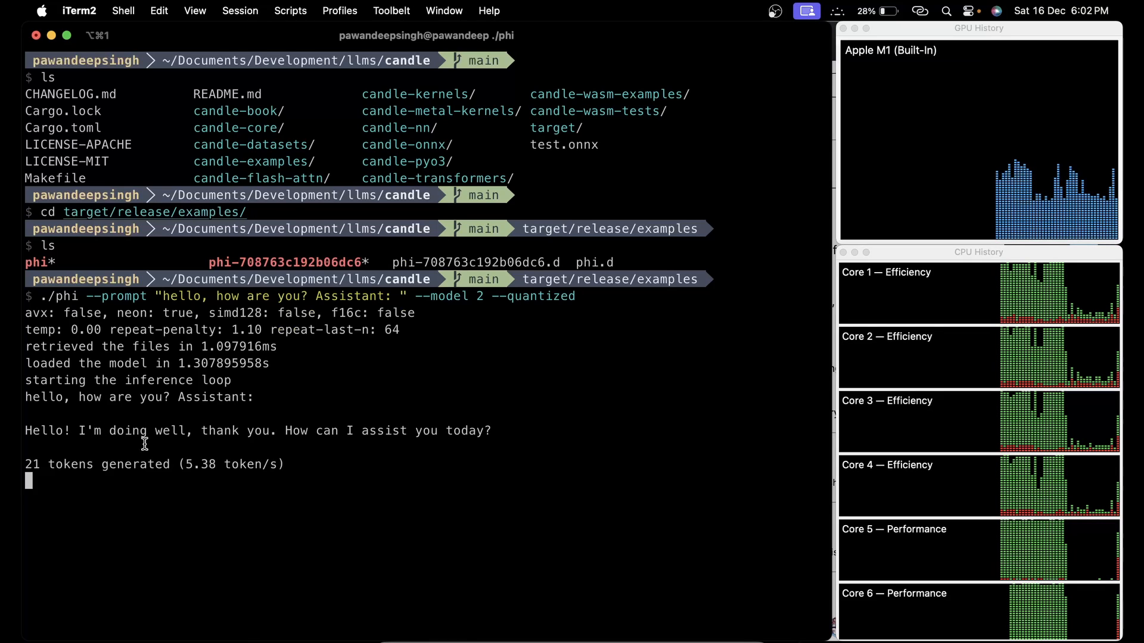
double_click(219, 464)
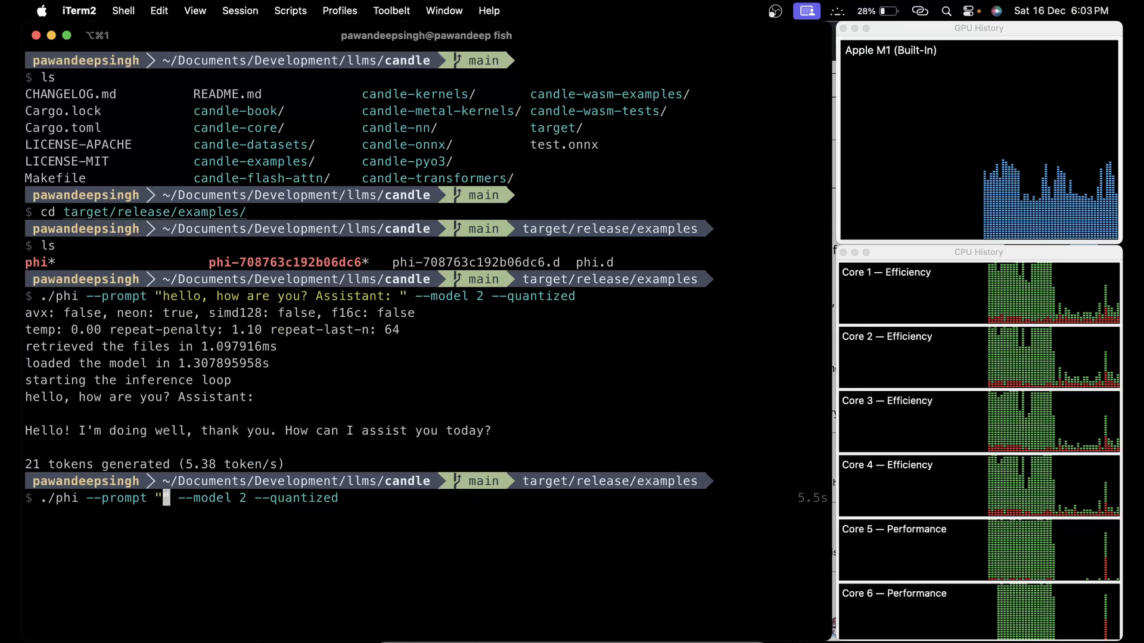
- Replace the prompt with "write a story about a person who started a youtube channel and got success"
type("write a story about a person who started a youtube channel and got success")
type("./phi --help")
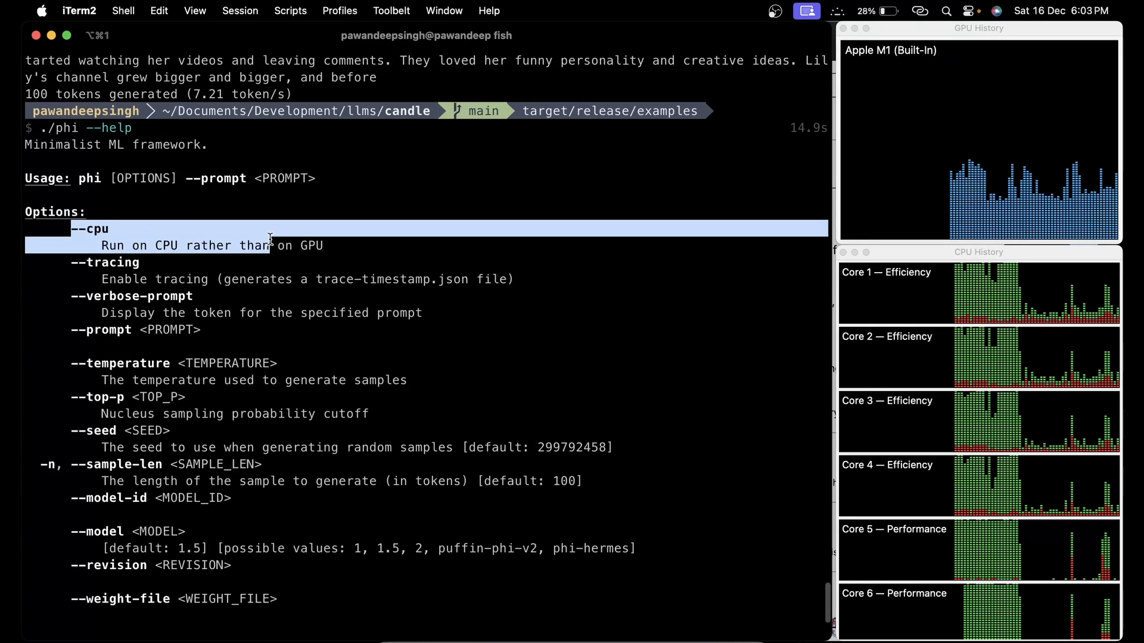
scroll("down", 3)
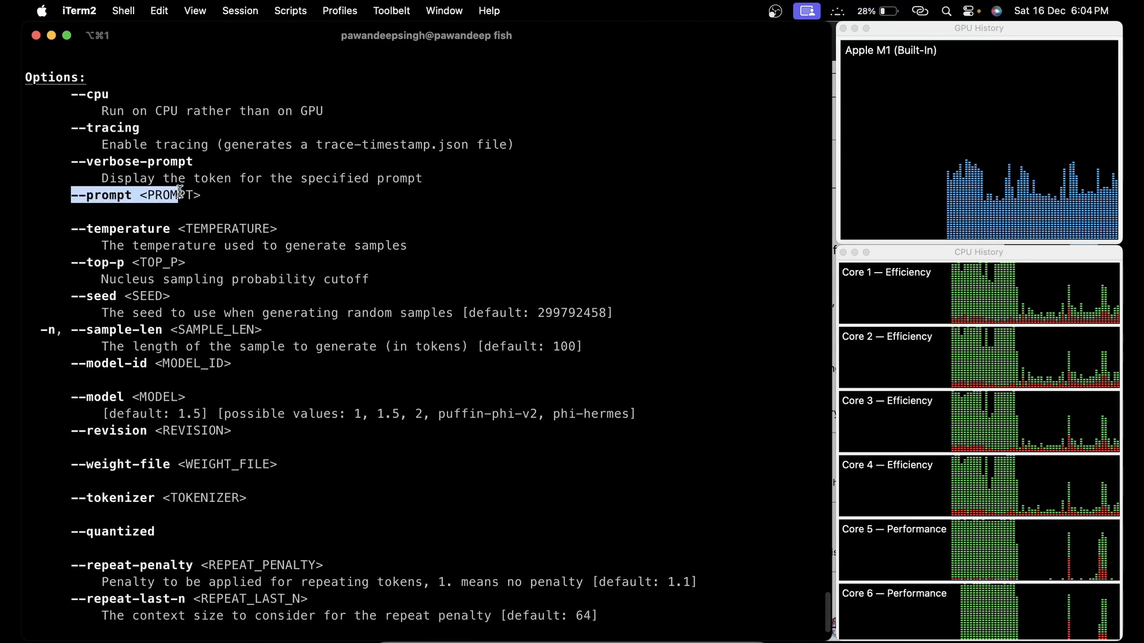
scroll("down", 3)
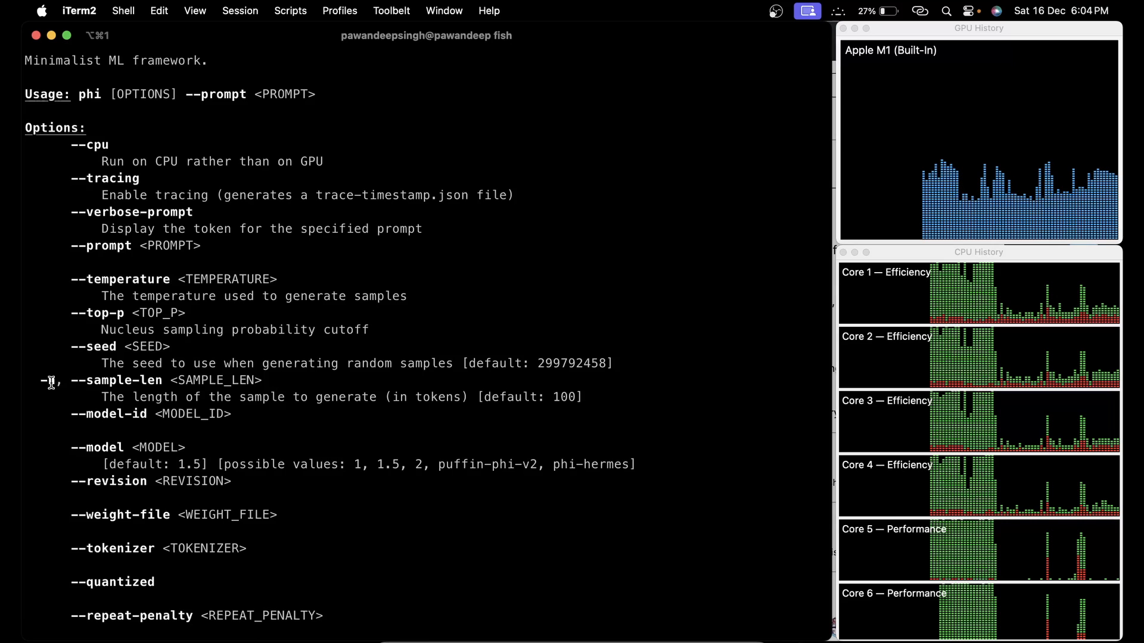
- Rerun the story prompt with -n 1000 to allow 1000 generated tokens
scroll("down", 3)
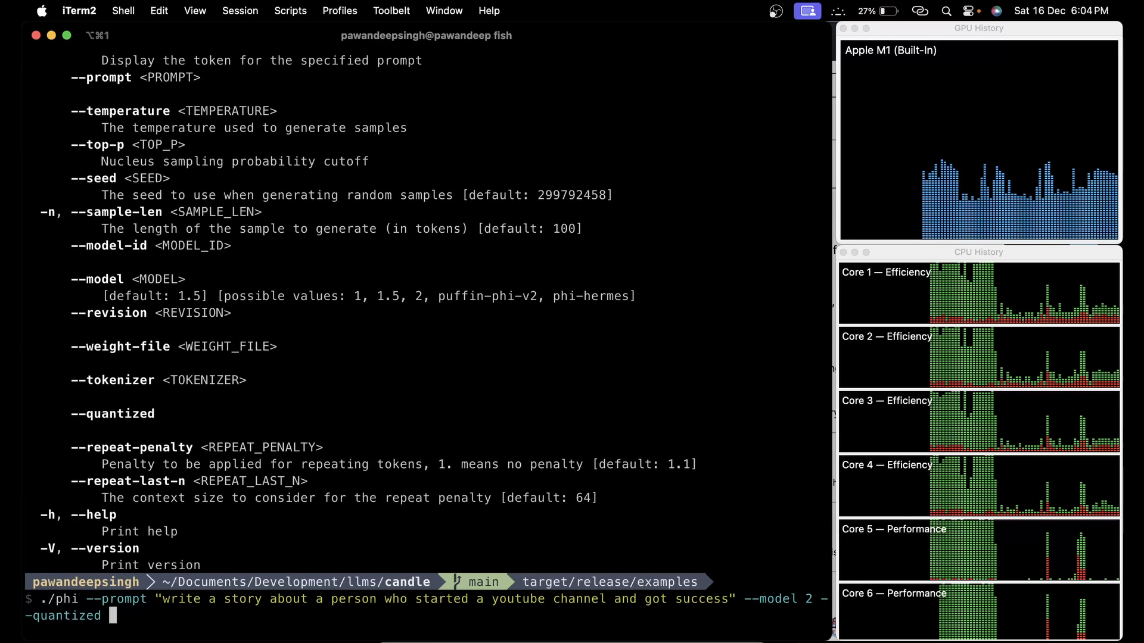
type("-n 1000")
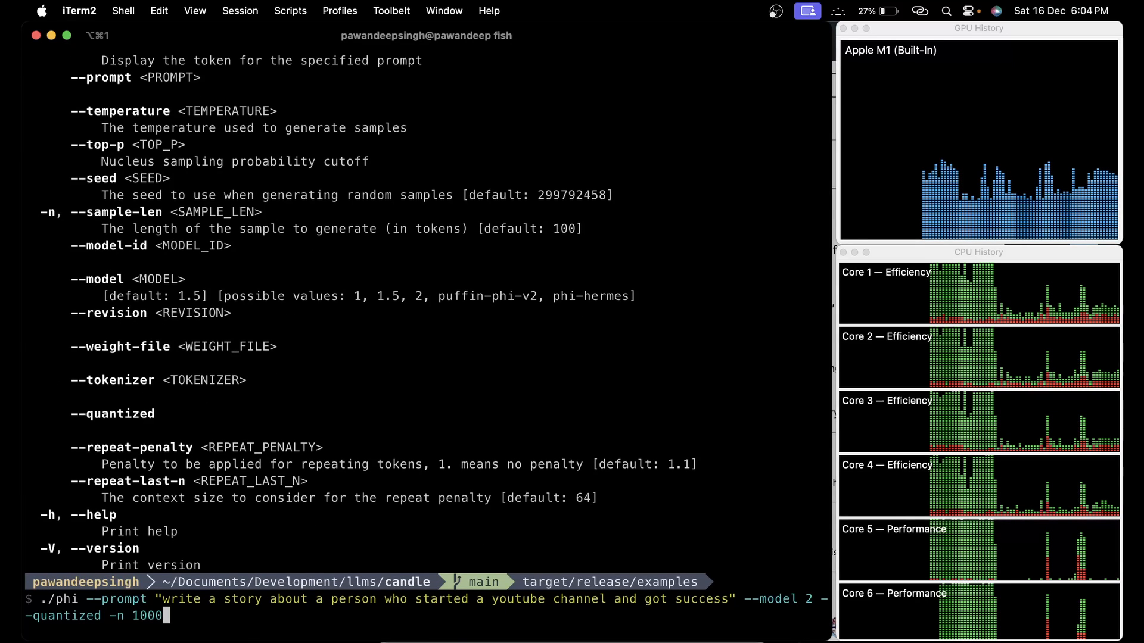
key("Return")
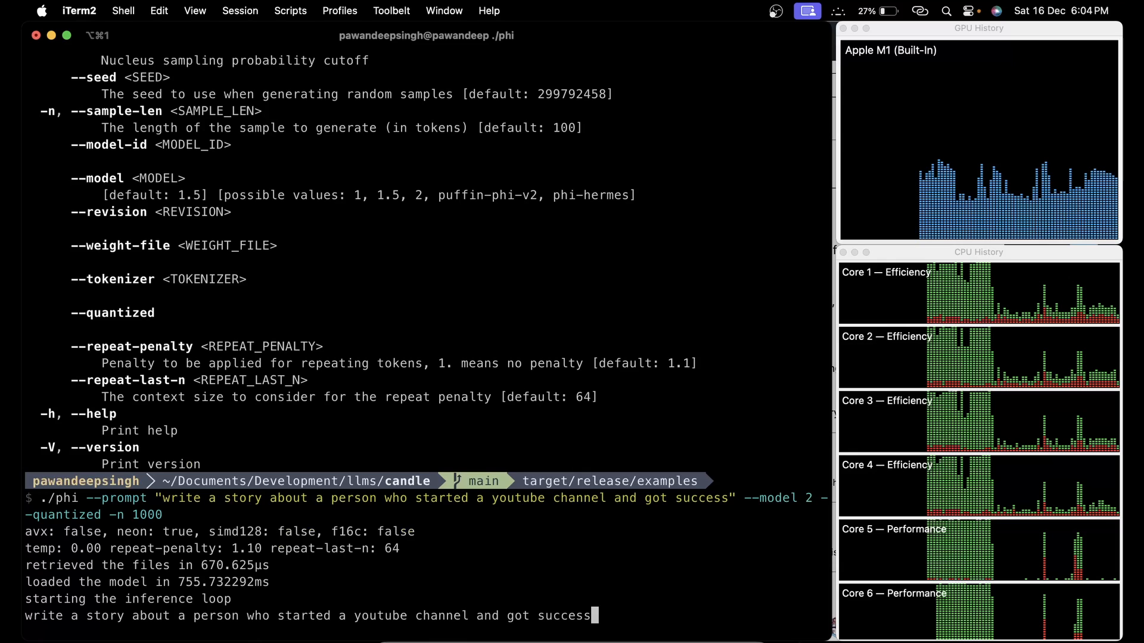
scroll("down", 3)
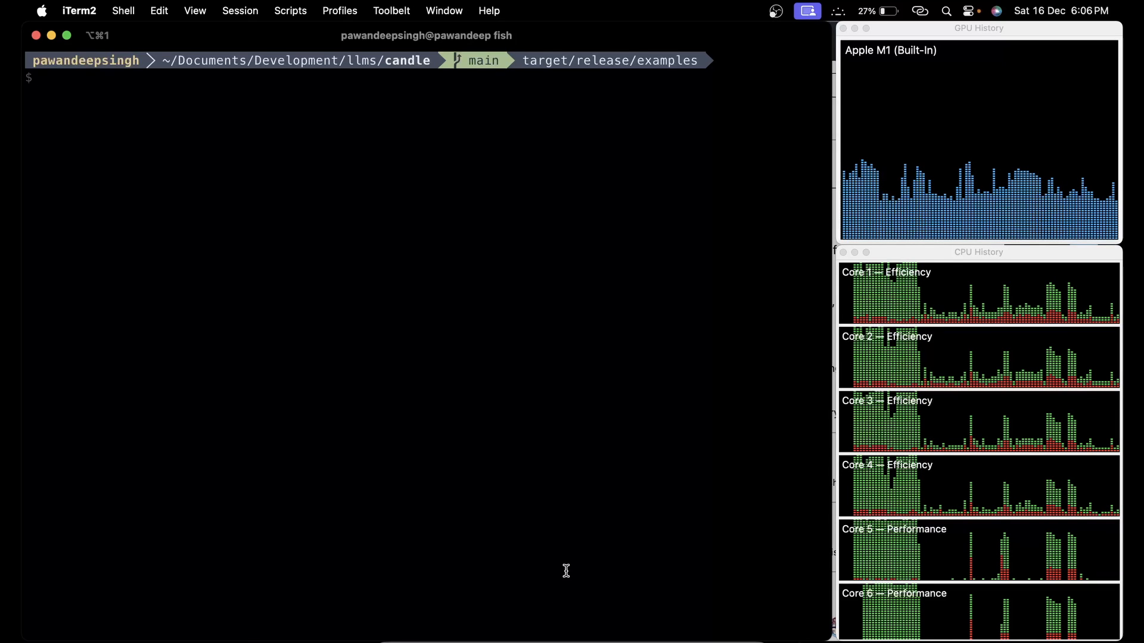
mouse_move(584, 577)
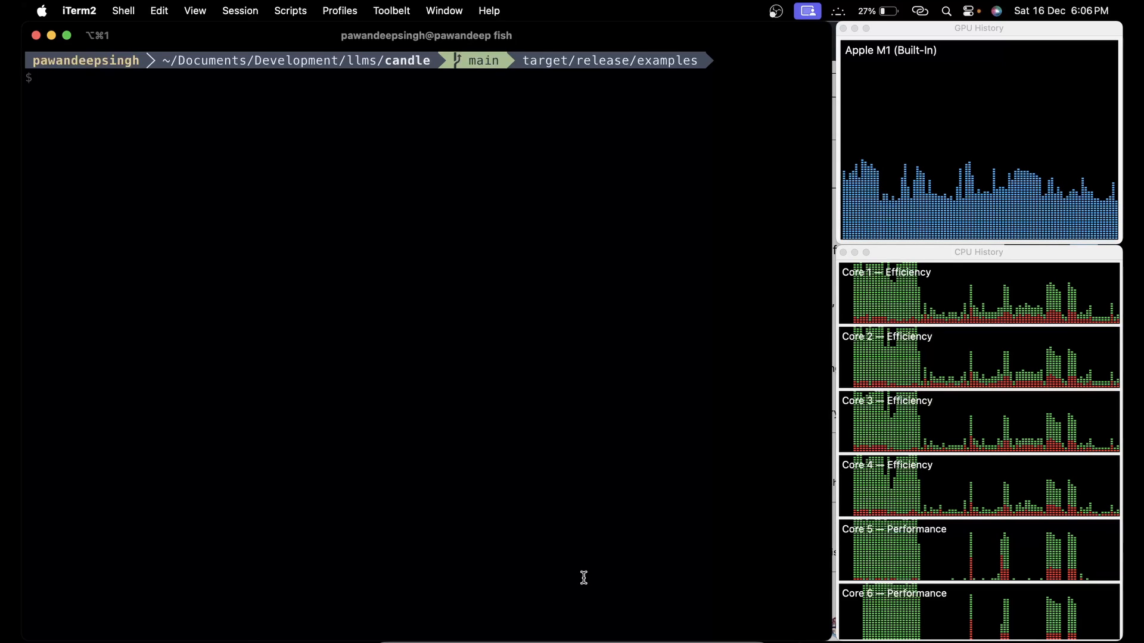